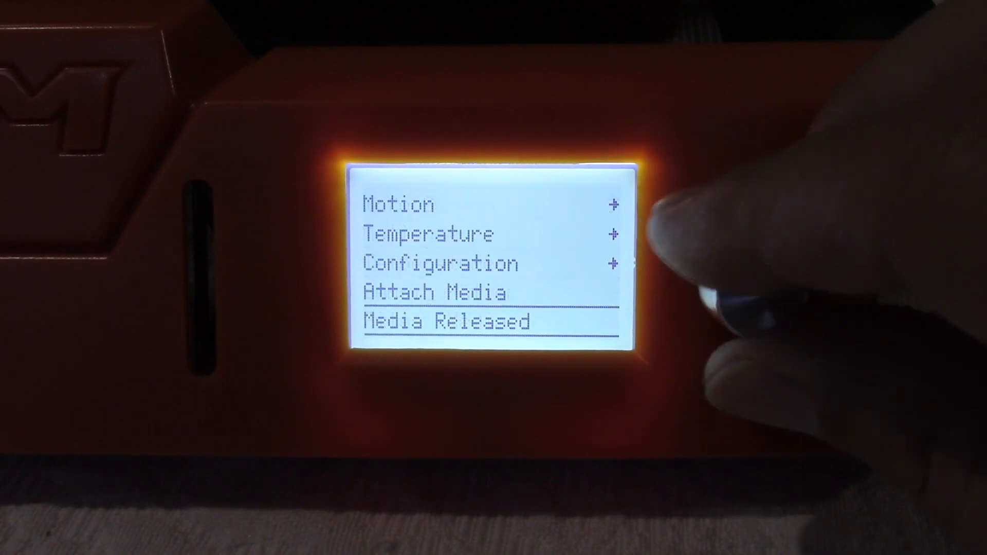
Step: Set the nozzle target temperature to 169 from the Temperature menu
{"action": "left_click", "coordinate": [750, 290]}
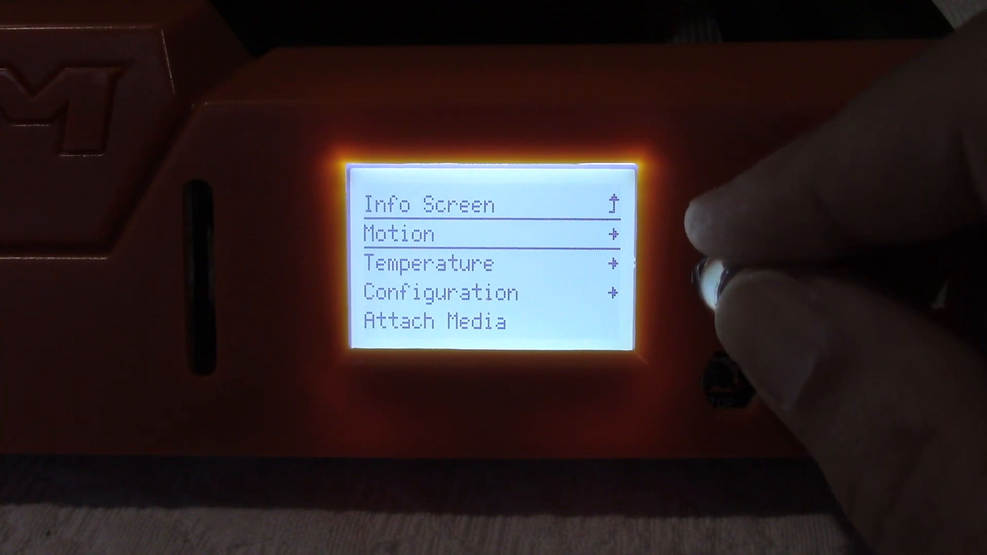
{"action": "left_click", "coordinate": [743, 289]}
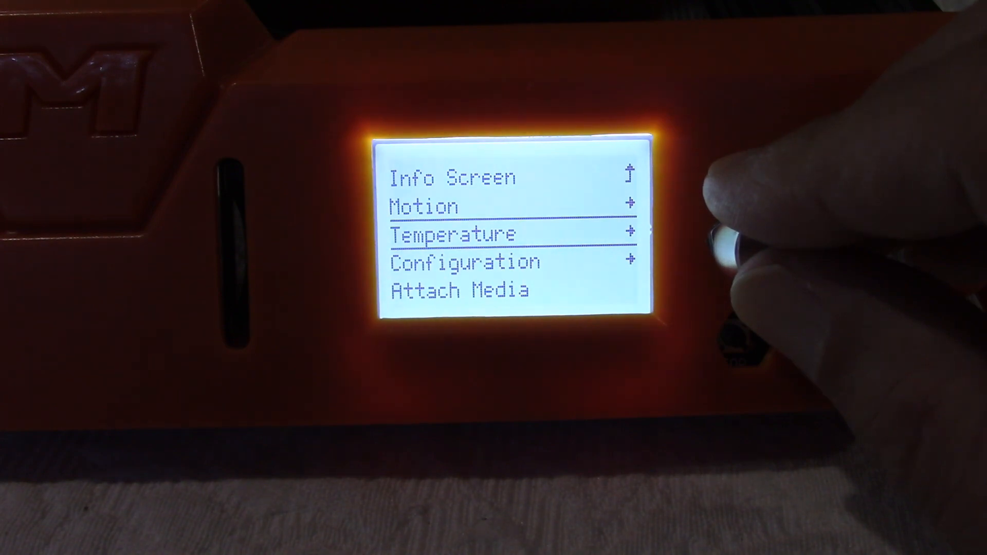
{"action": "left_click", "coordinate": [737, 245]}
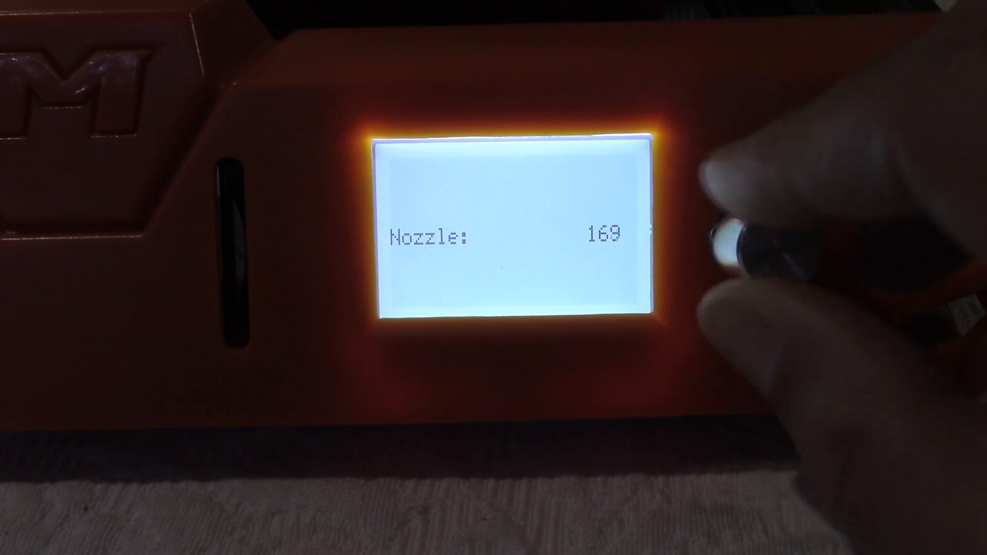
{"action": "left_click_drag", "start_coordinate": [774, 239], "coordinate": [788, 233]}
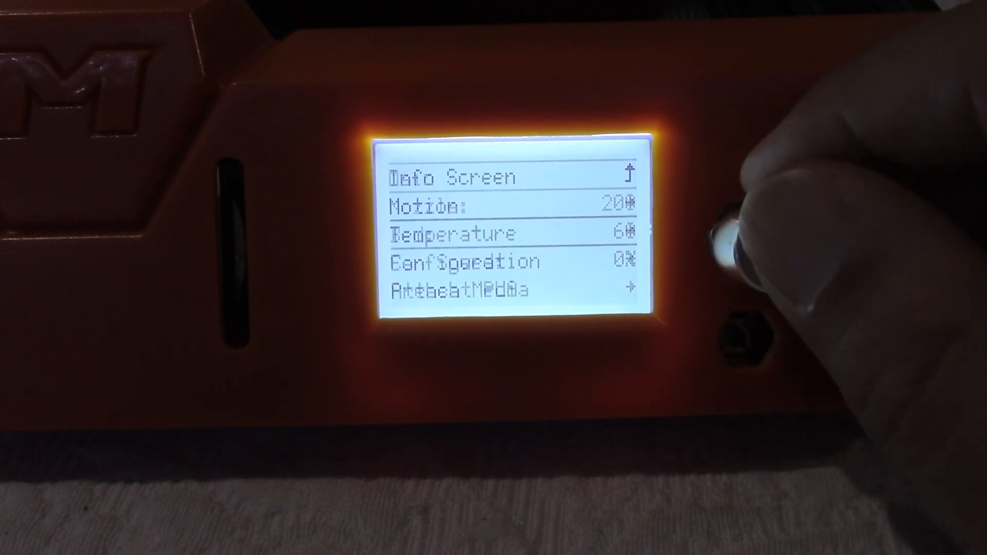
{"action": "left_click", "coordinate": [746, 265]}
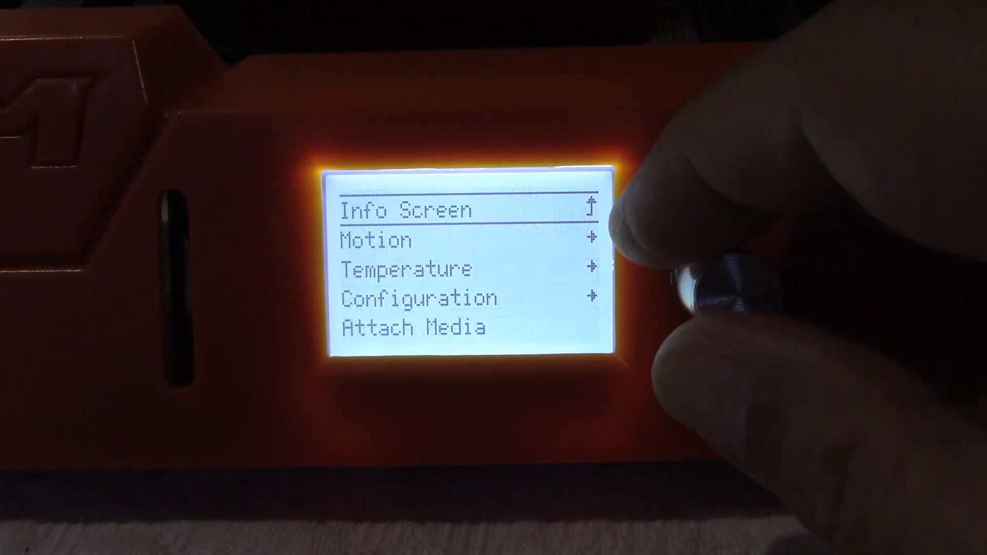
{"action": "left_click", "coordinate": [718, 290]}
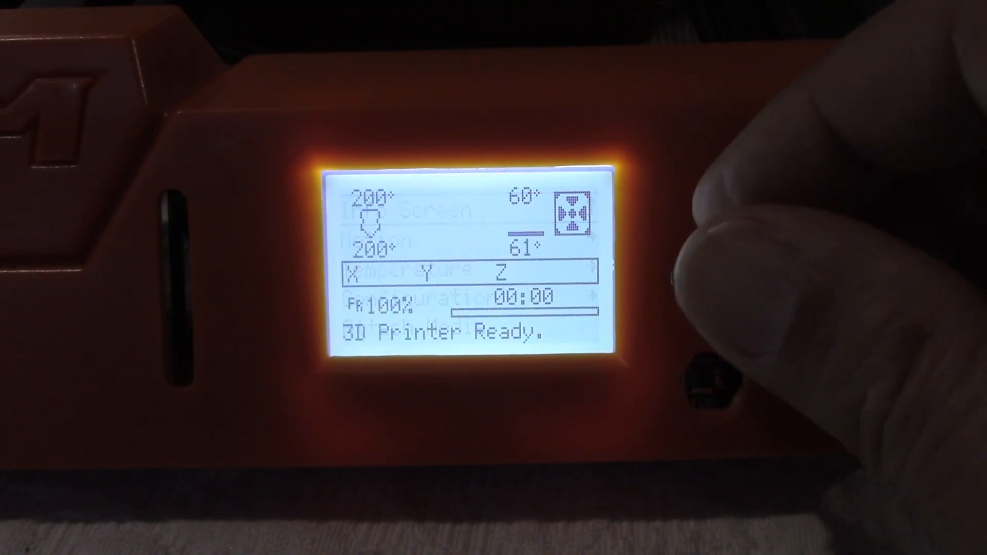
Step: Bring up the main menu listing Motion, Temperature, Configuration and Attach Media
{"action": "left_click", "coordinate": [769, 264]}
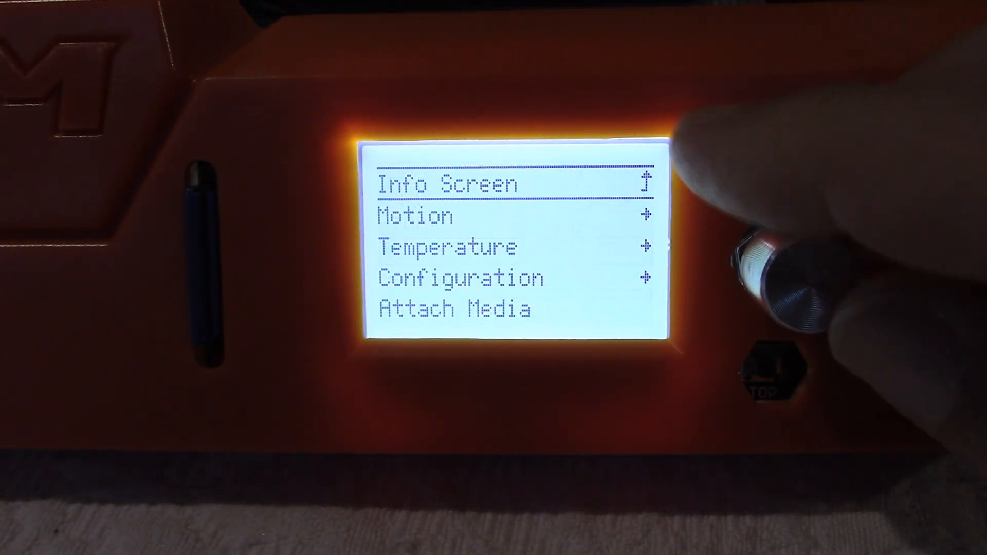
Step: Attach the SD card and list its files, showing TTPRO_CalibrationCub under Print from Media
{"action": "left_click", "coordinate": [787, 278]}
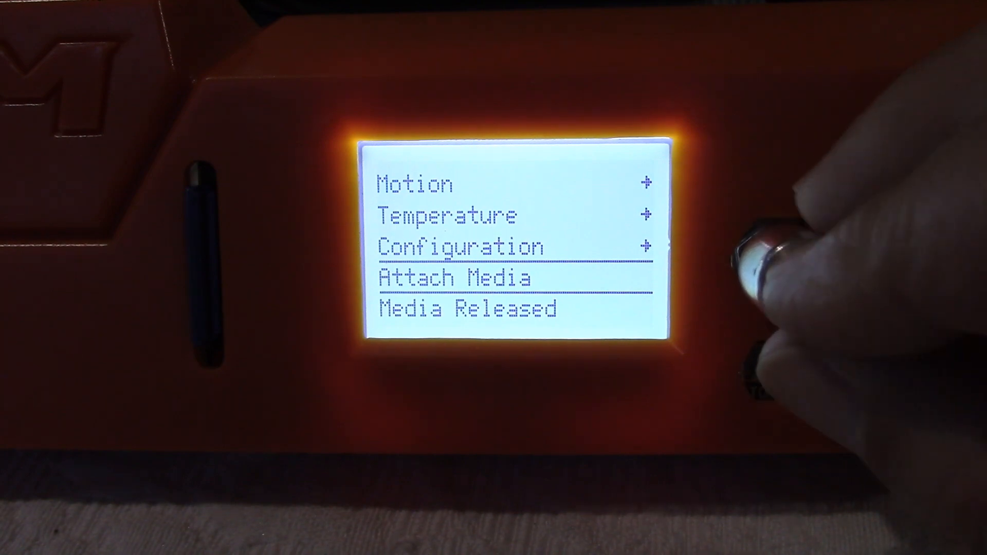
{"action": "left_click", "coordinate": [762, 264]}
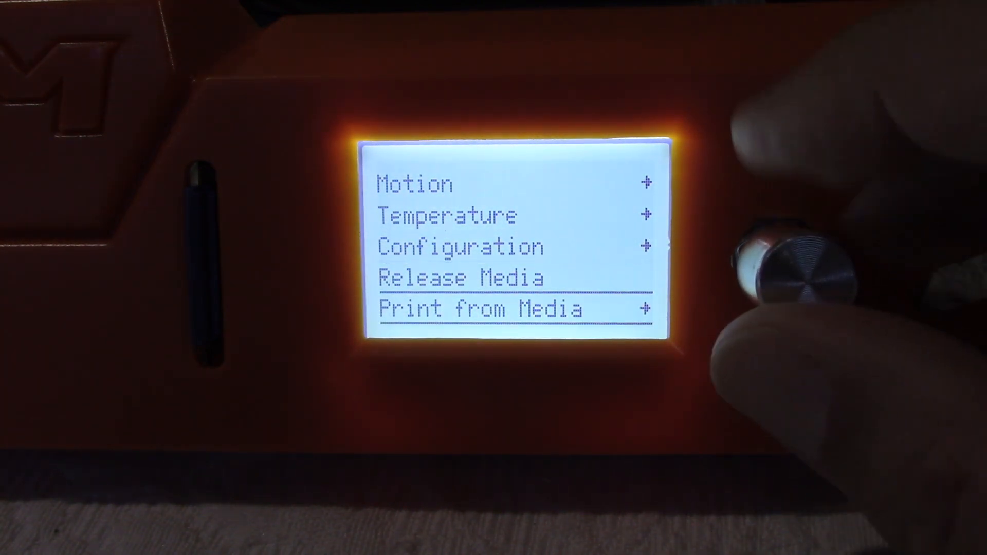
{"action": "left_click", "coordinate": [784, 261]}
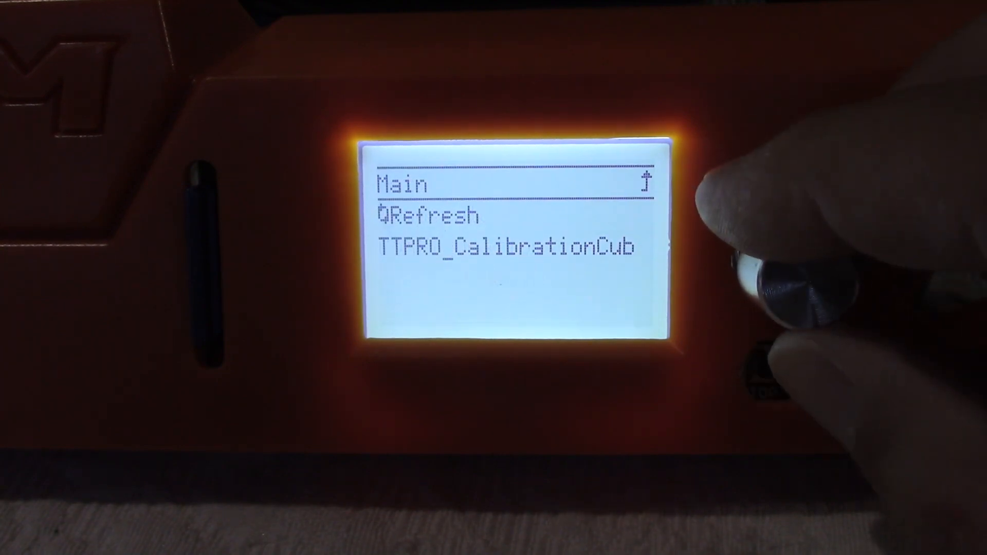